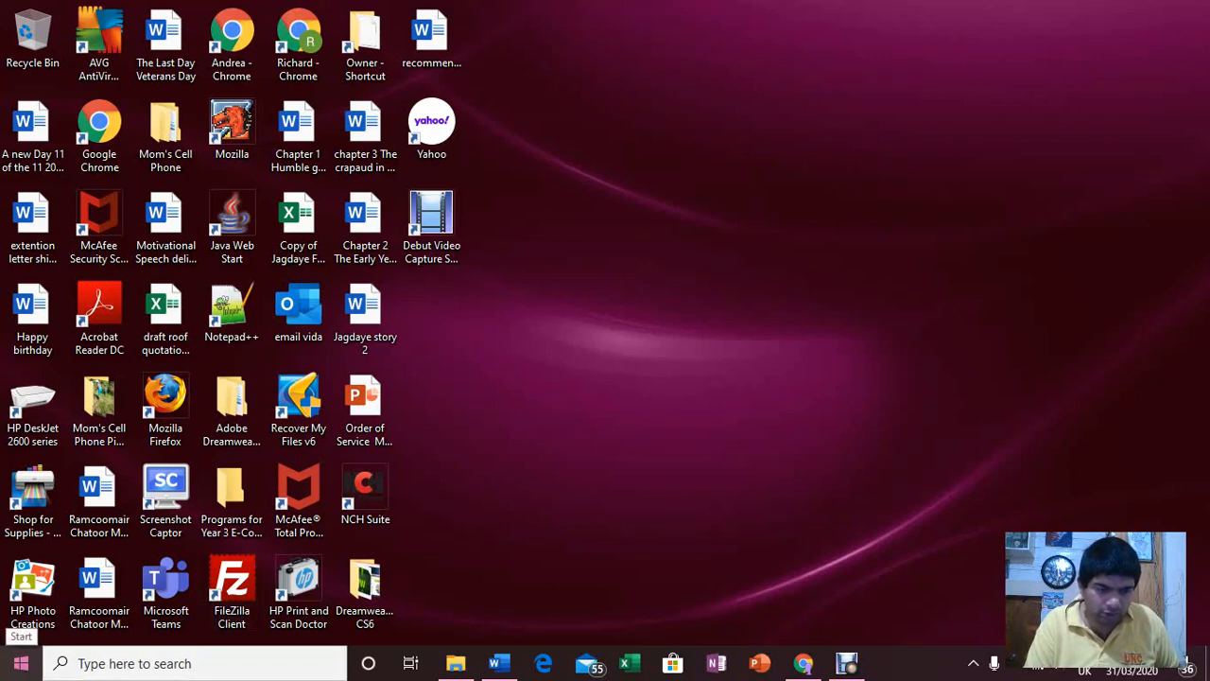
- Open the Start menu and scroll the app list down to the O entries
{"action": "left_click", "coordinate": [19, 662]}
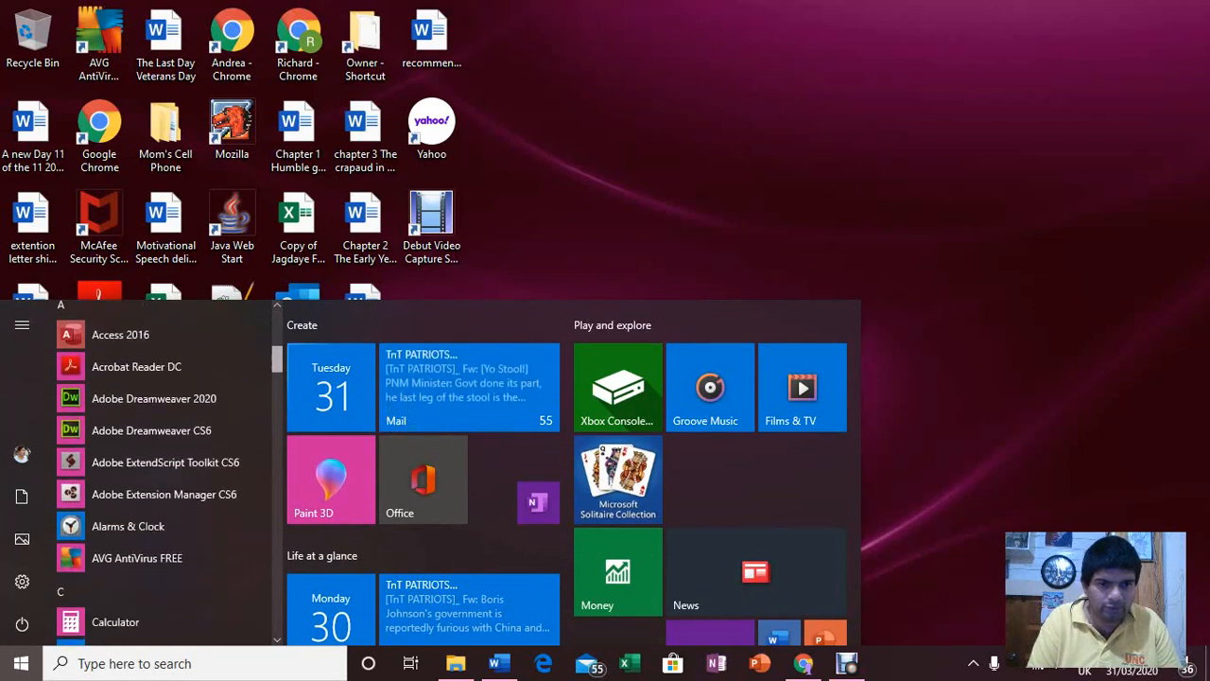
{"action": "scroll", "scroll_direction": "down", "scroll_amount": 3}
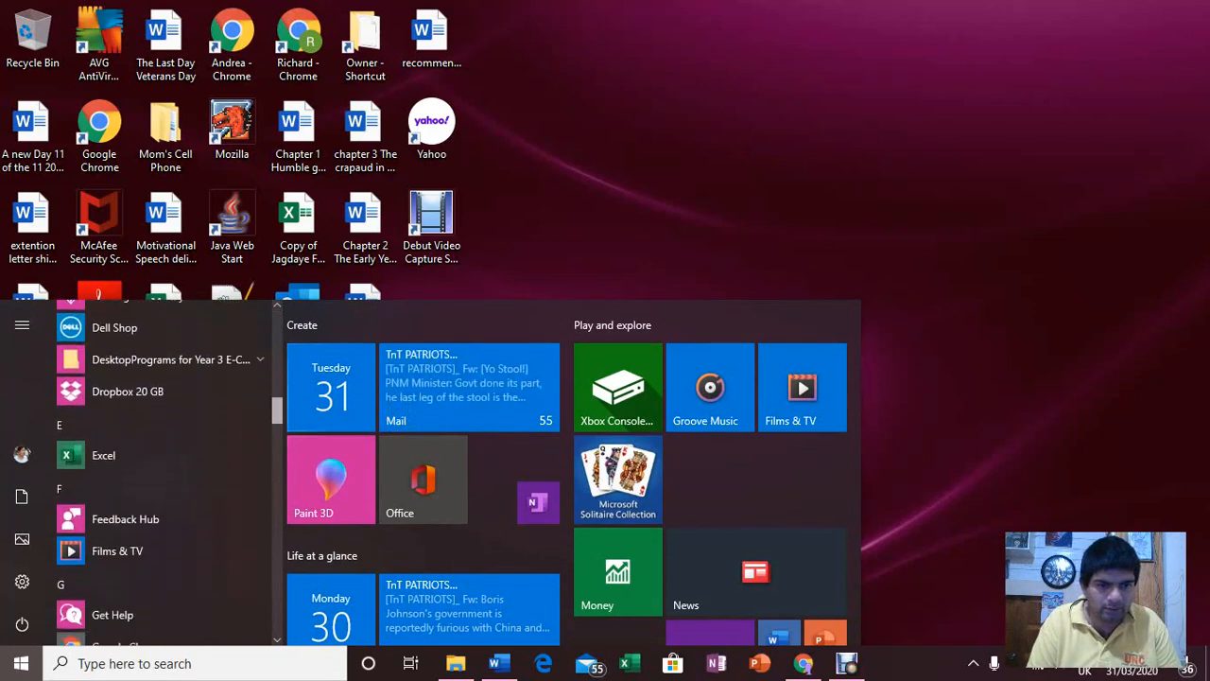
{"action": "scroll", "scroll_direction": "down", "scroll_amount": 3}
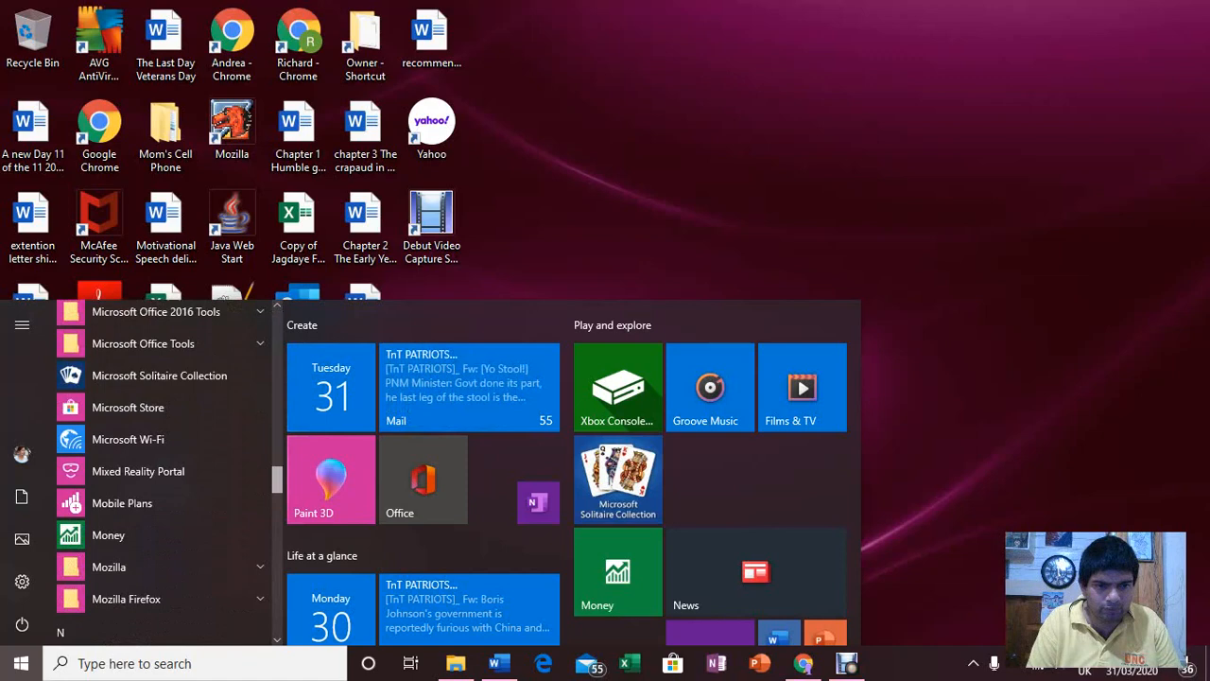
{"action": "scroll", "scroll_direction": "down", "scroll_amount": 3}
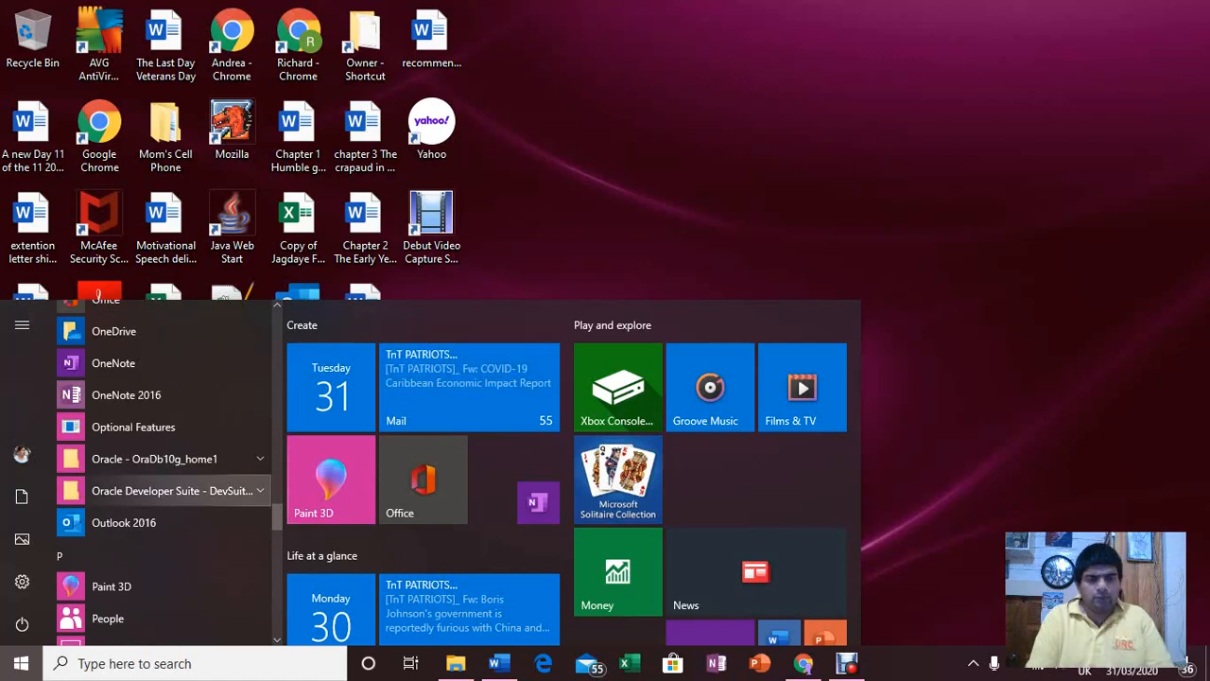
{"action": "mouse_move", "coordinate": [170, 490]}
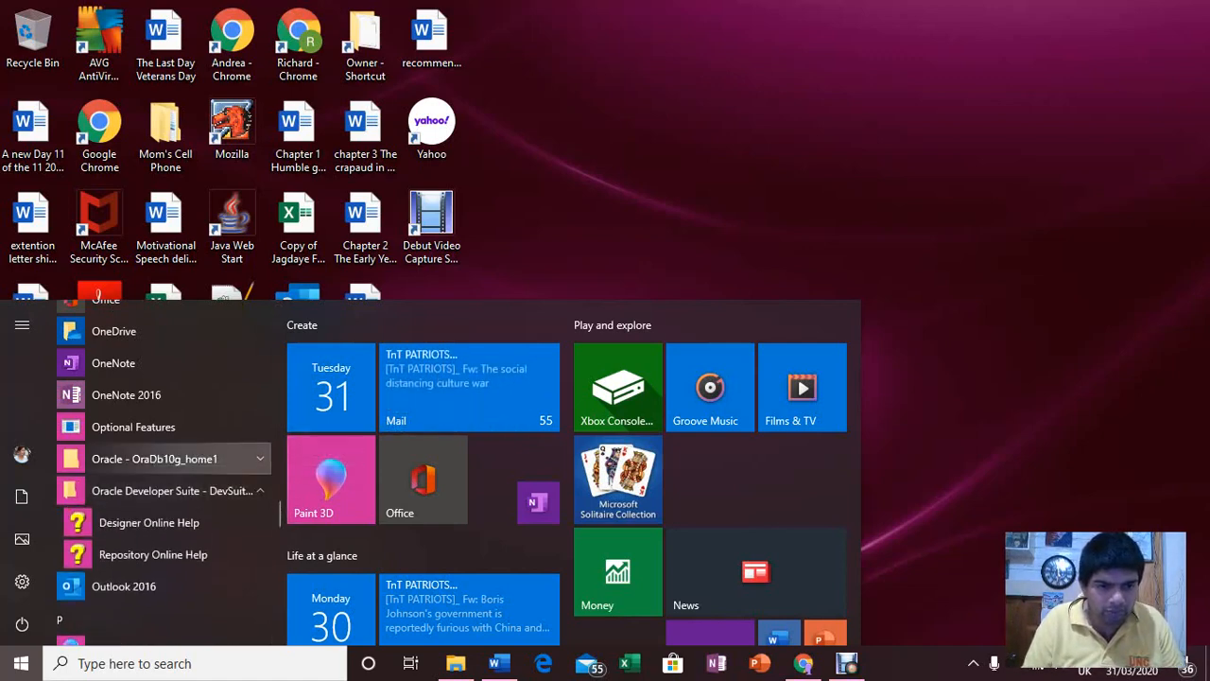
- Expand the Oracle - OraDb10g_home1 group and launch SQL Plus
{"action": "left_click", "coordinate": [154, 458]}
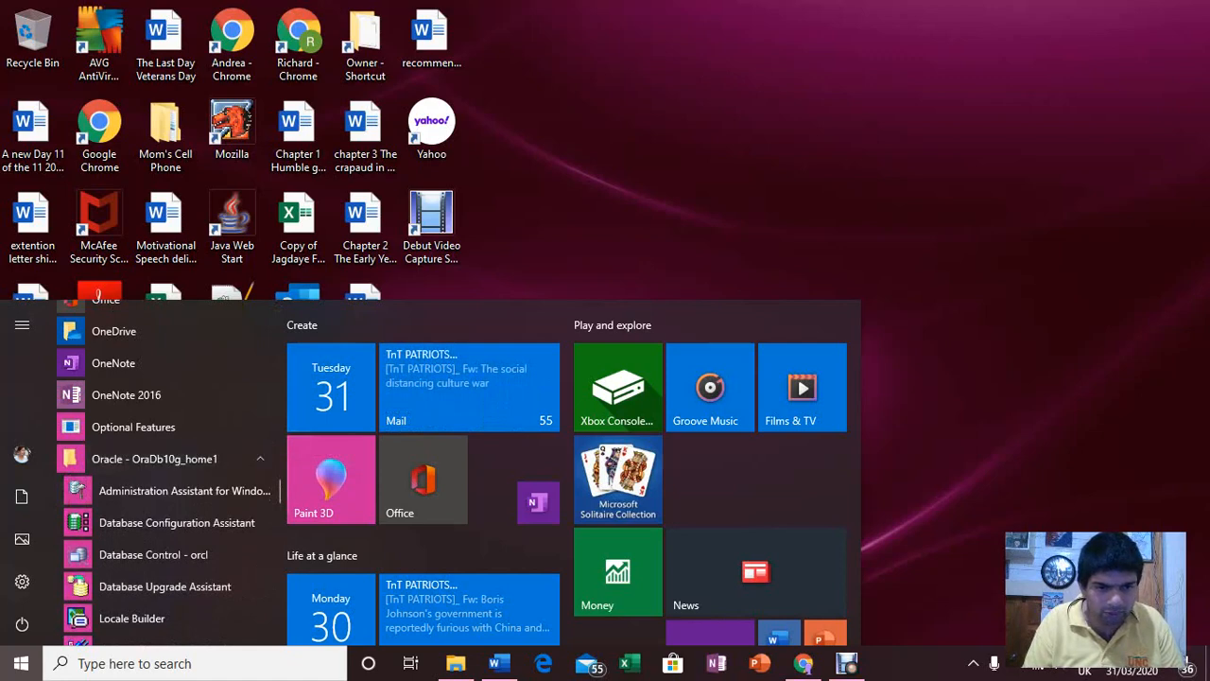
{"action": "scroll", "scroll_direction": "down", "scroll_amount": 3}
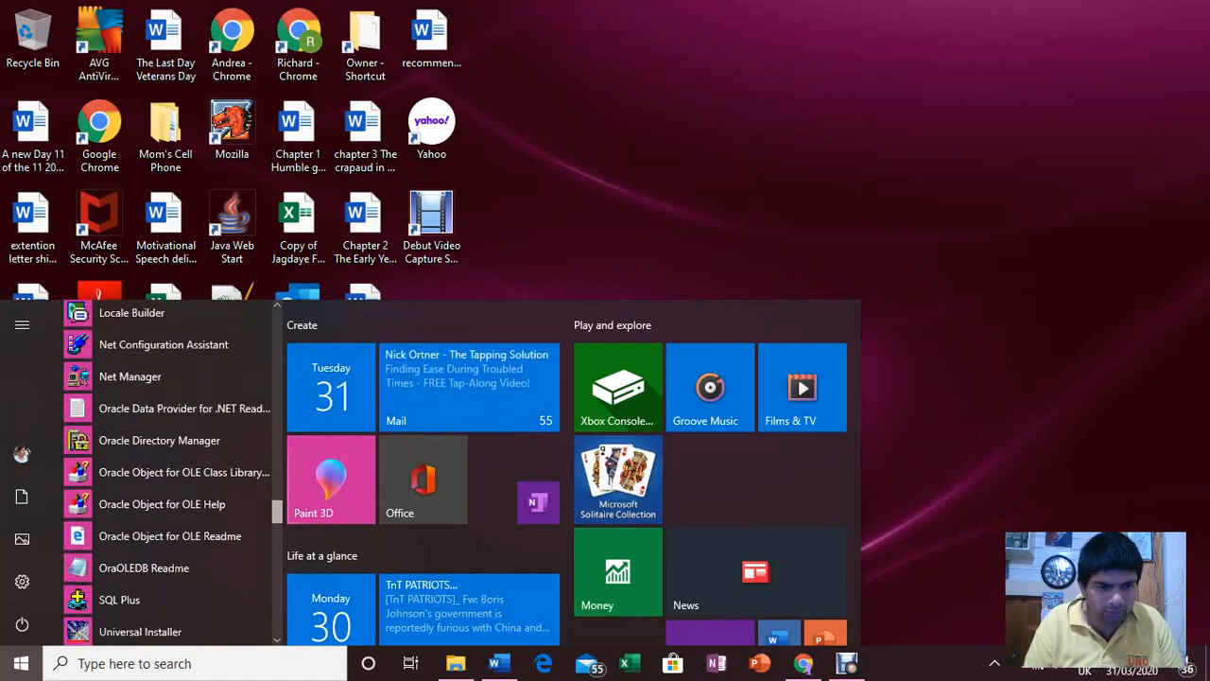
{"action": "scroll", "scroll_direction": "down", "scroll_amount": 3}
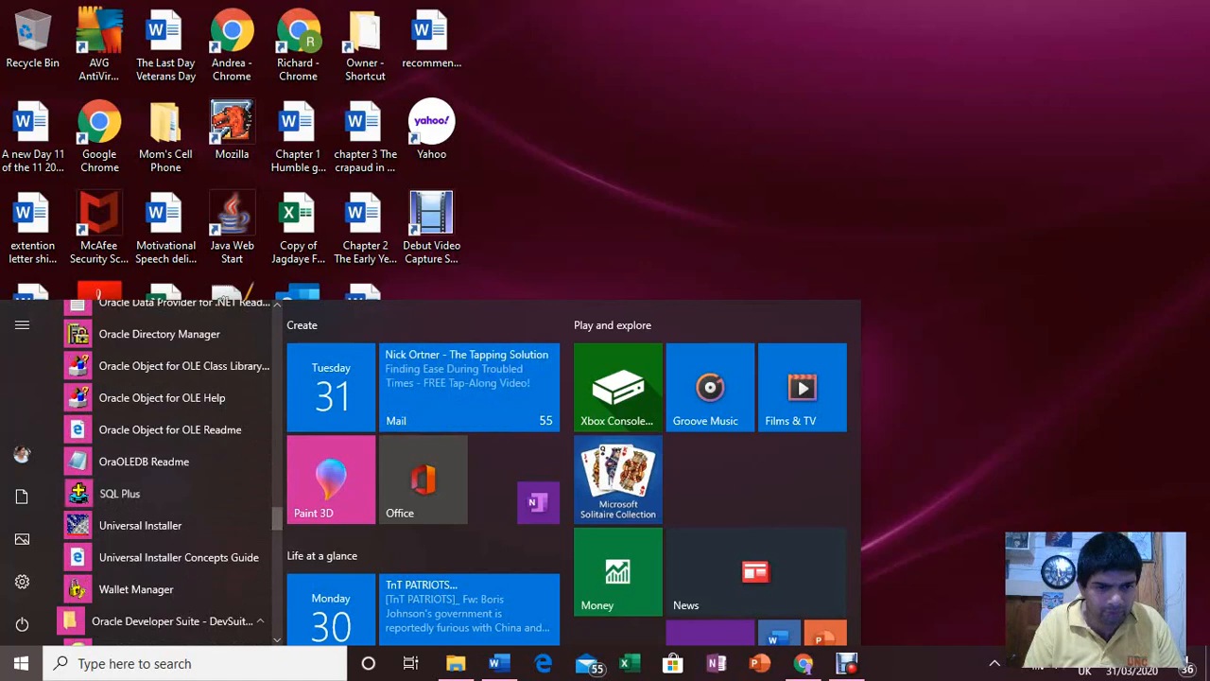
{"action": "left_click", "coordinate": [120, 492]}
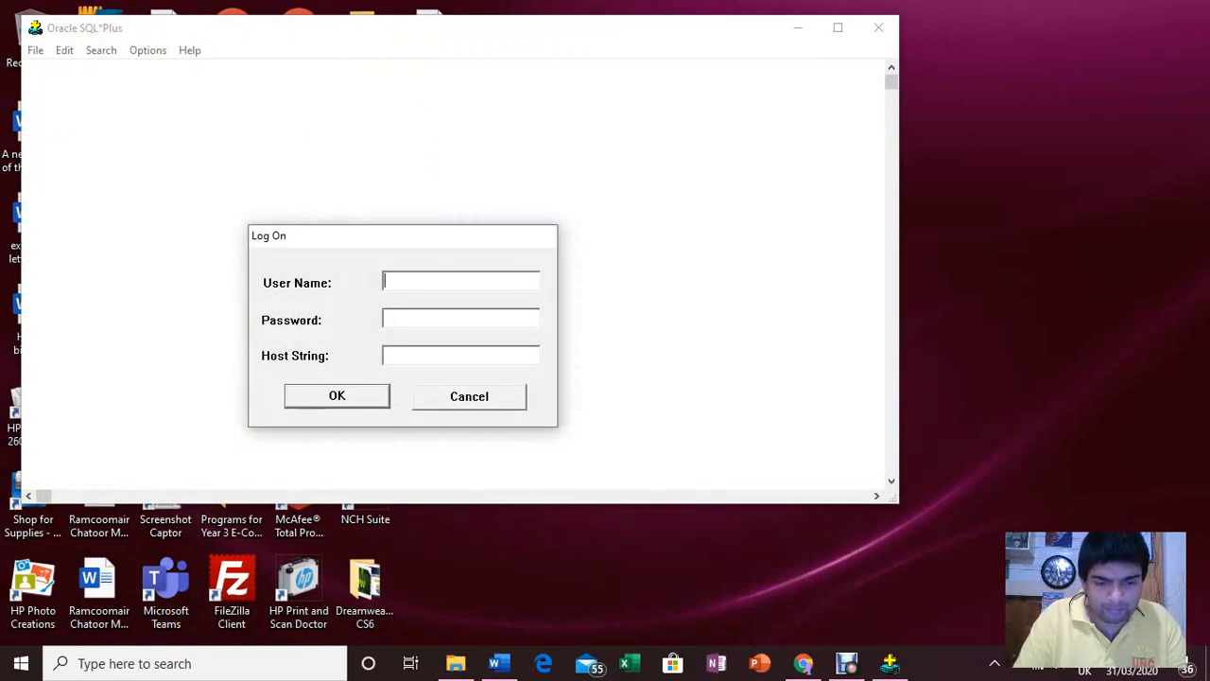
- Log on as system with host string orcl, get SP2-1503, and close SQL*Plus
{"action": "type", "text": "syst"}
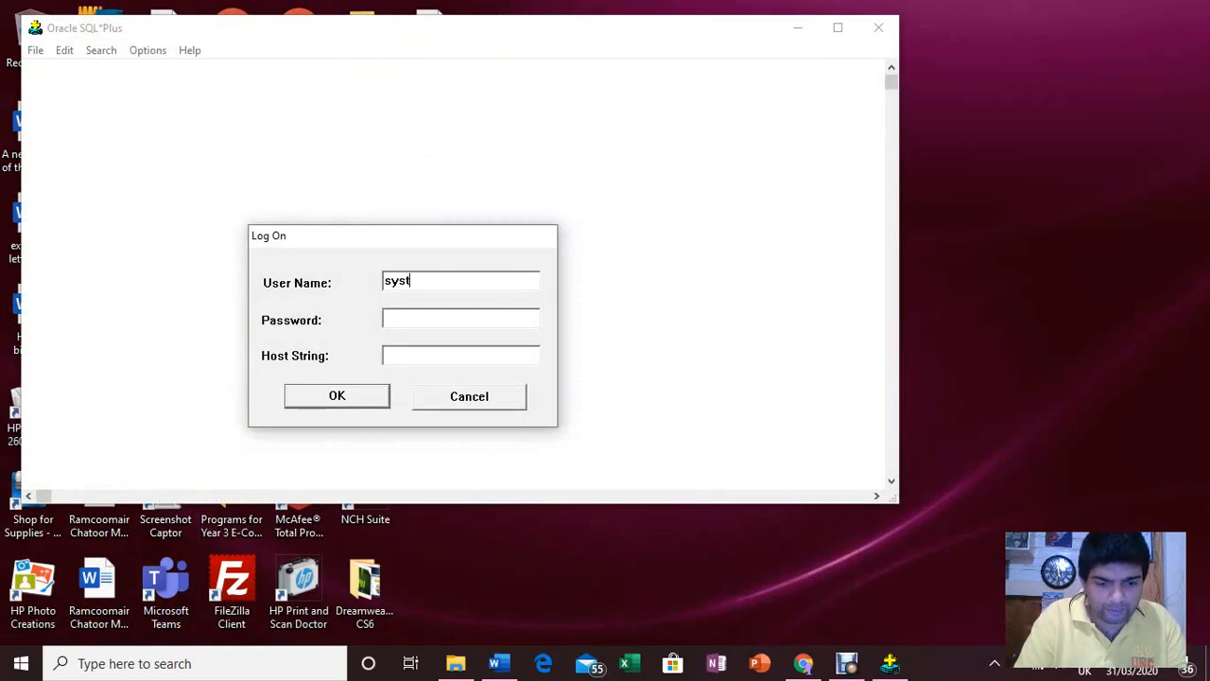
{"action": "type", "text": "em"}
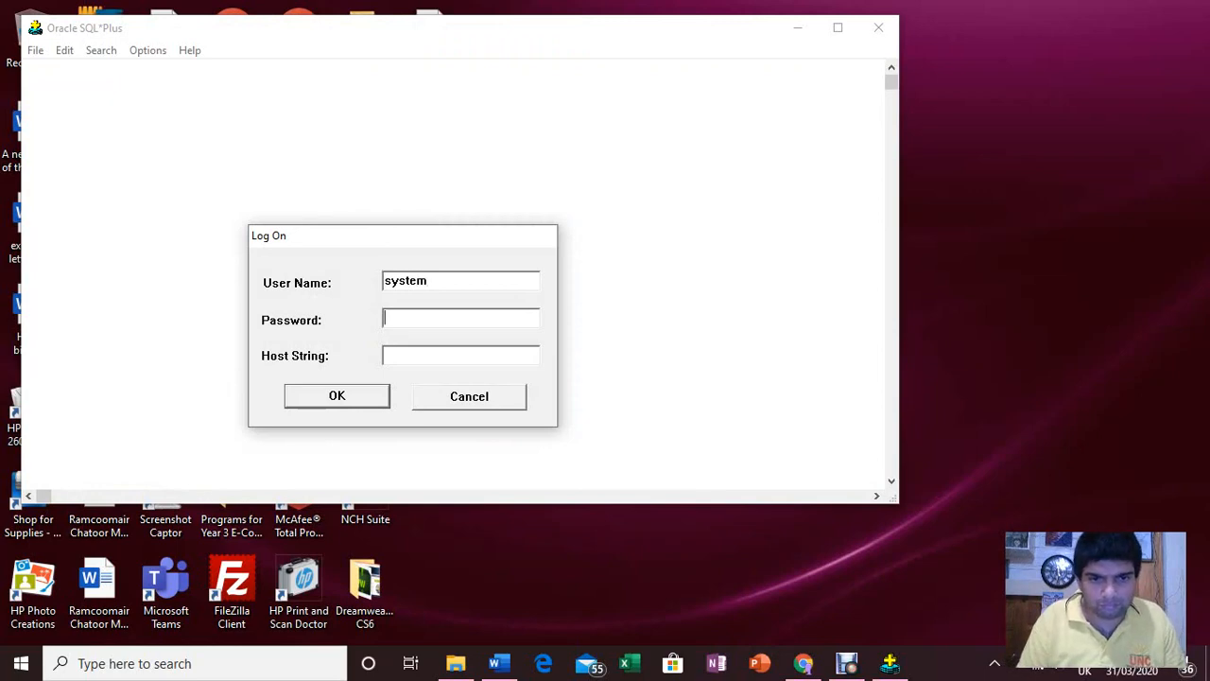
{"action": "type", "text": "****"}
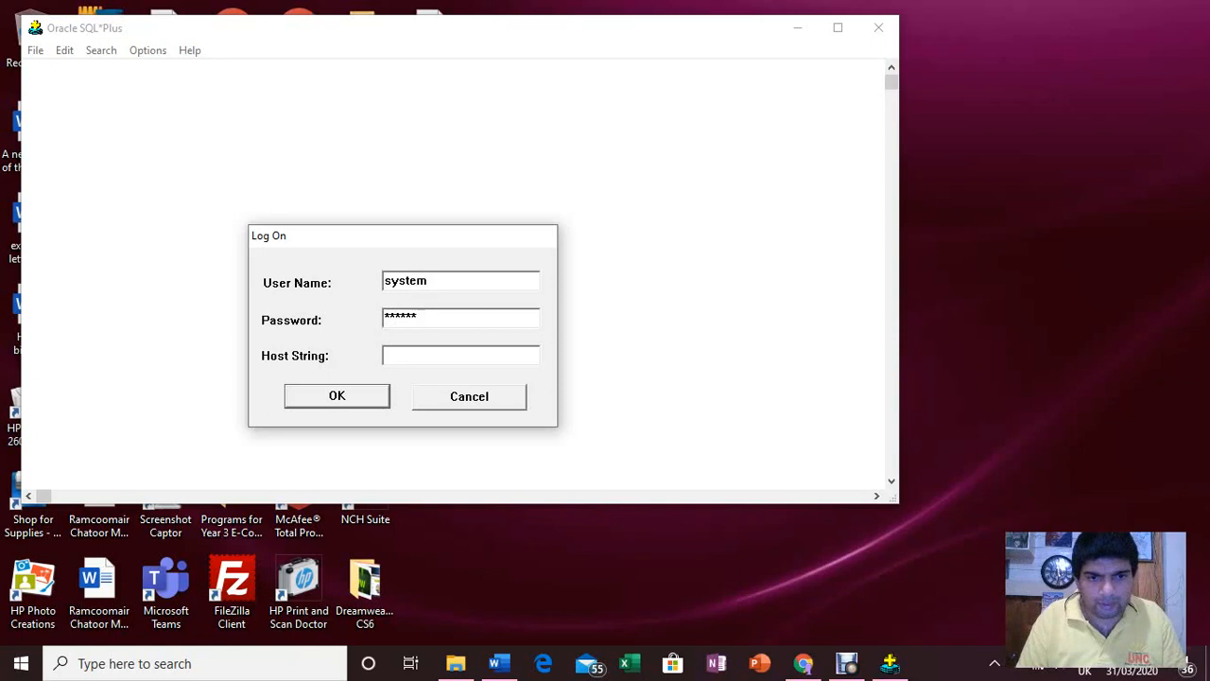
{"action": "type", "text": "orc"}
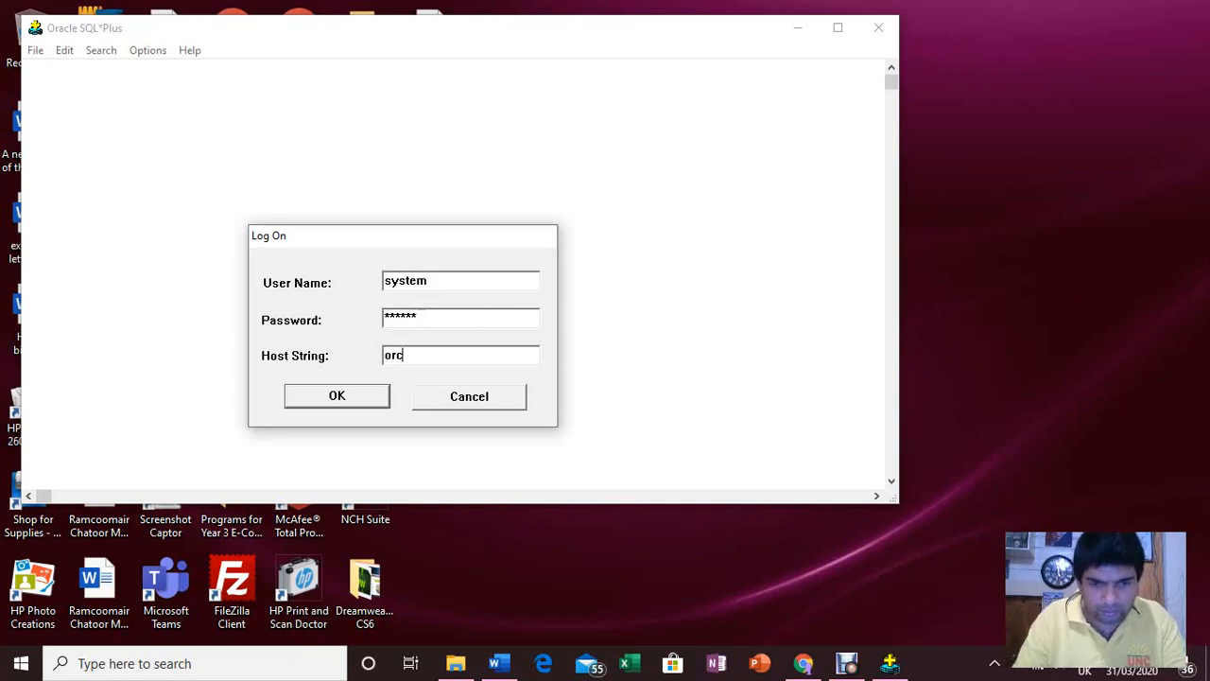
{"action": "type", "text": "l"}
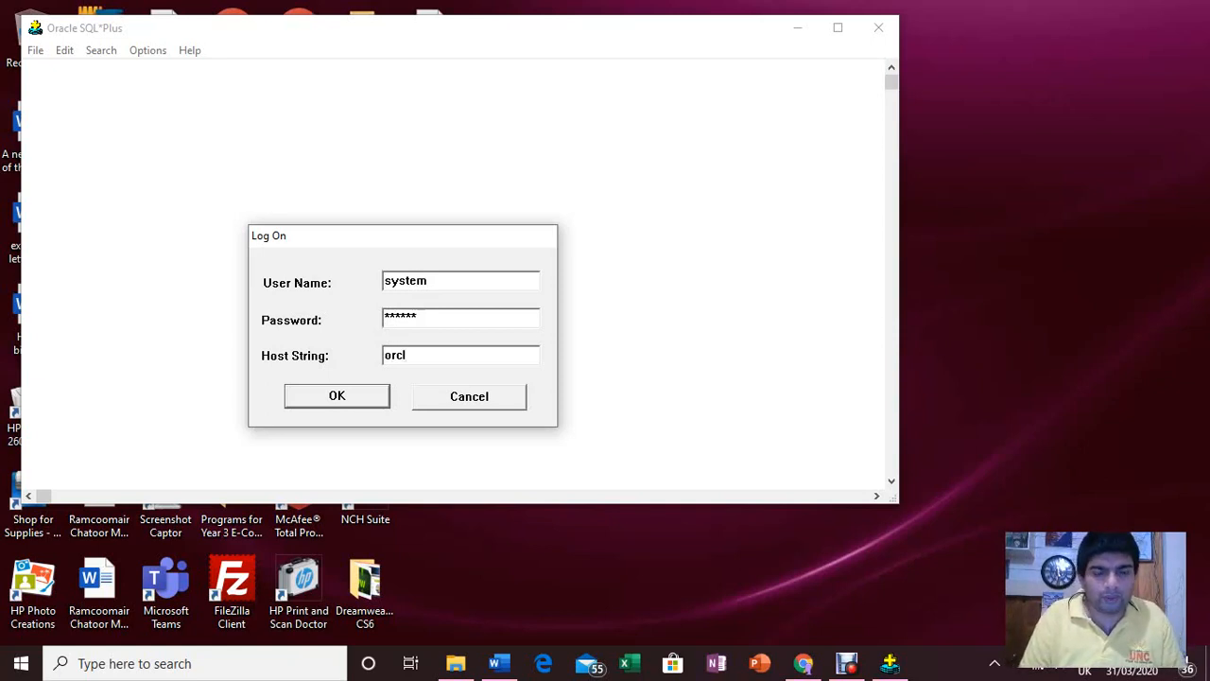
{"action": "left_click", "coordinate": [337, 395]}
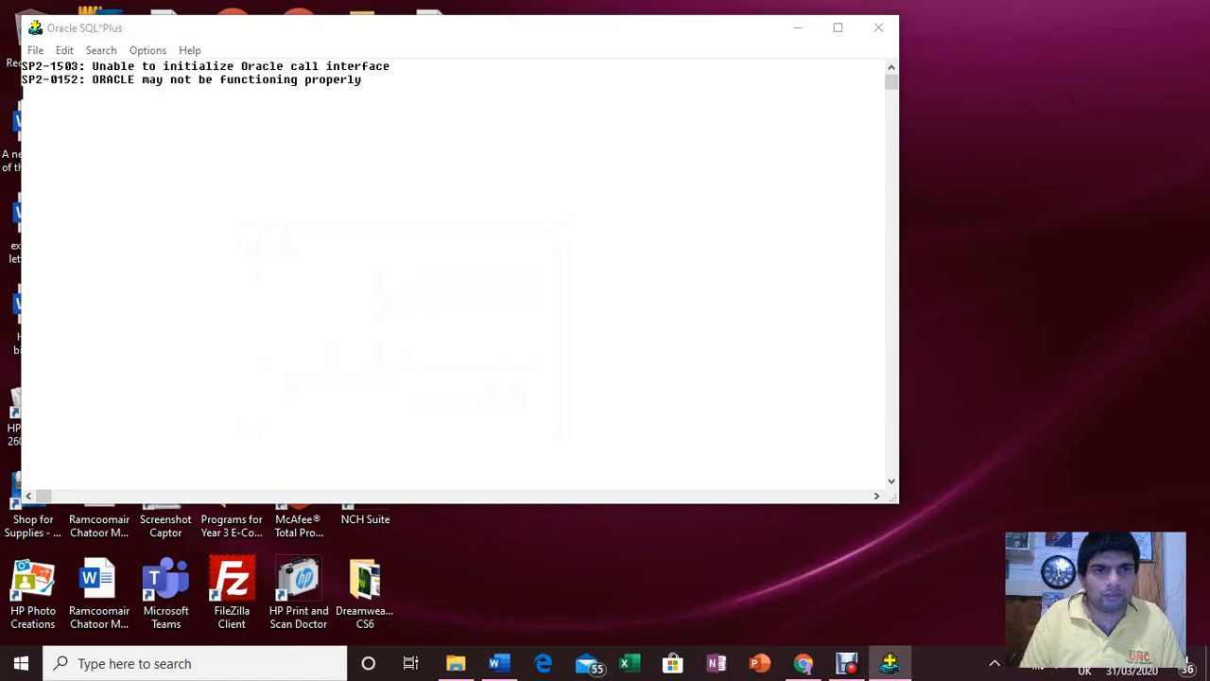
{"action": "left_click", "coordinate": [877, 28]}
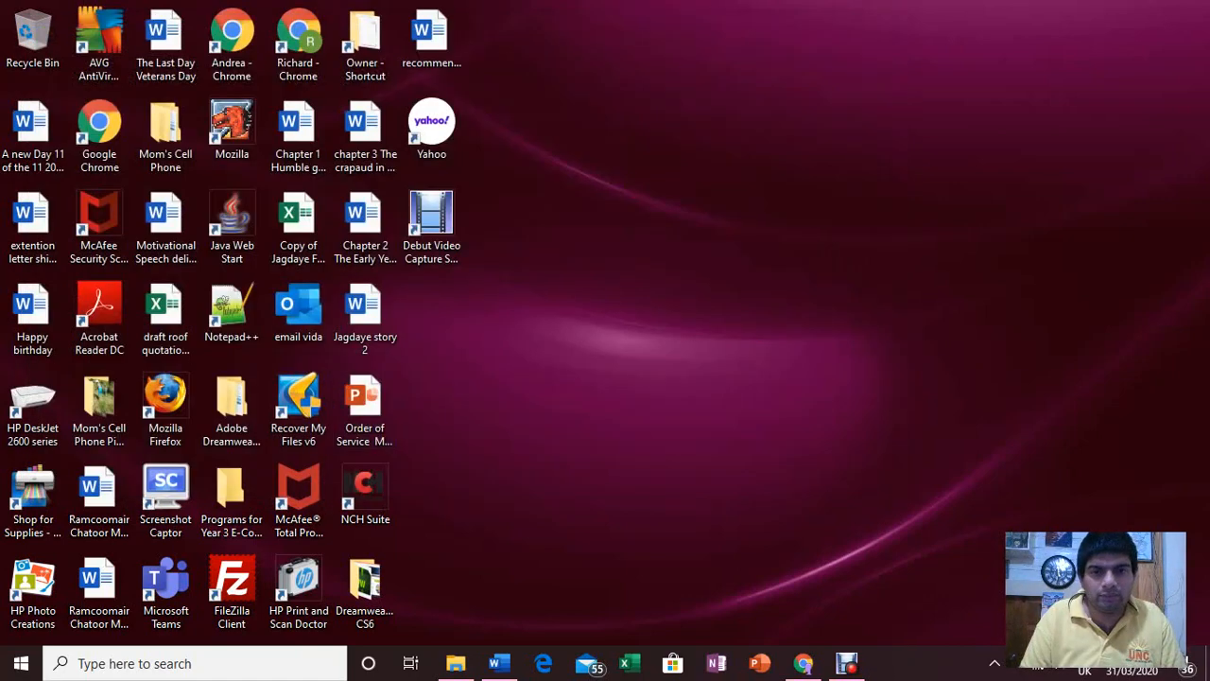